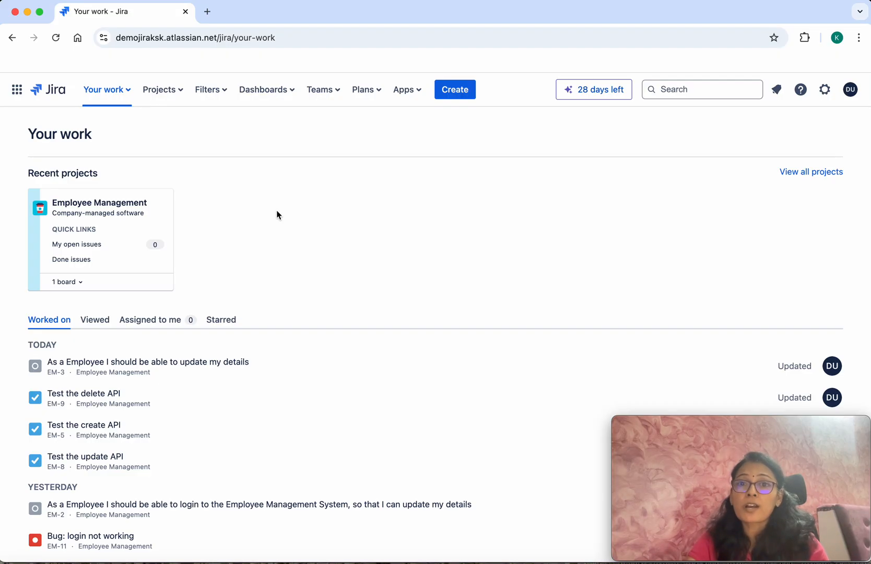
mouse_move(99, 291)
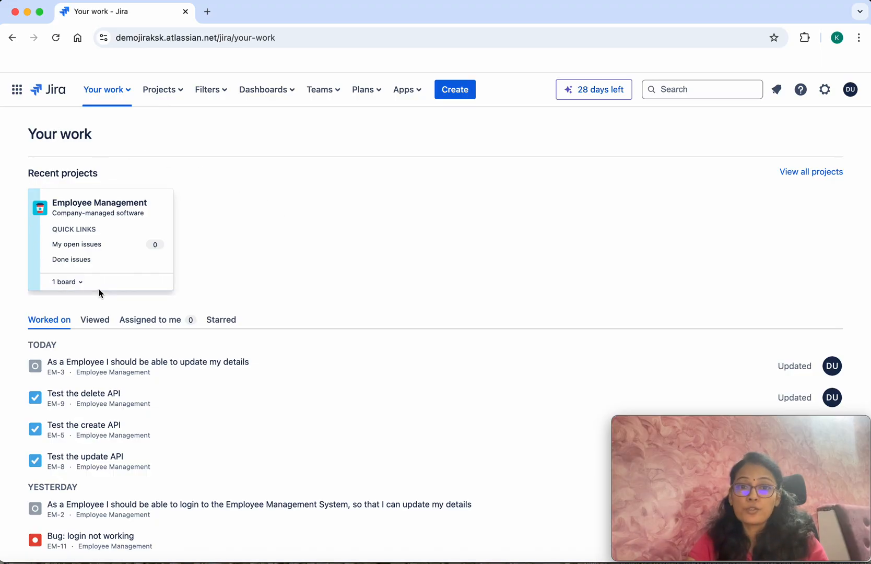
mouse_move(107, 210)
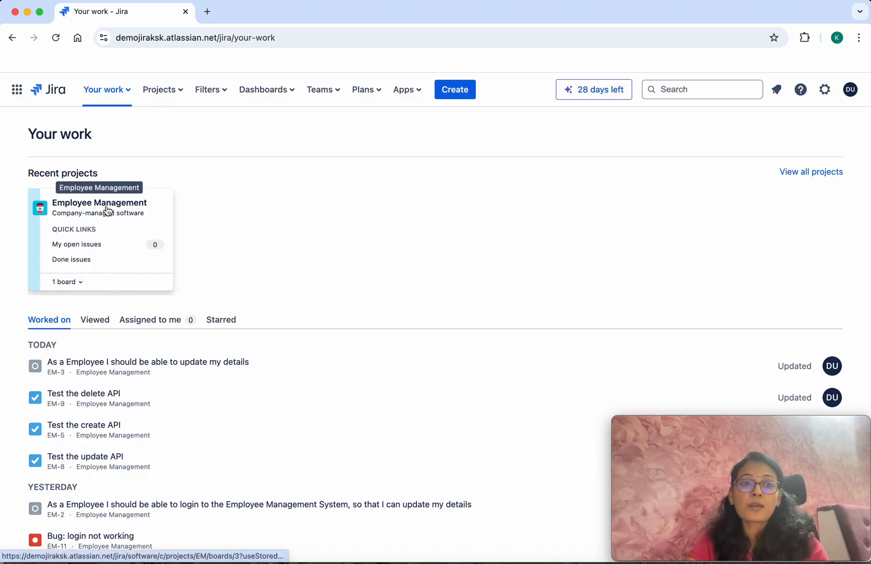
Step: From the Employee Management project, launch the organisation's user management in Atlassian Admin
left_click(64, 282)
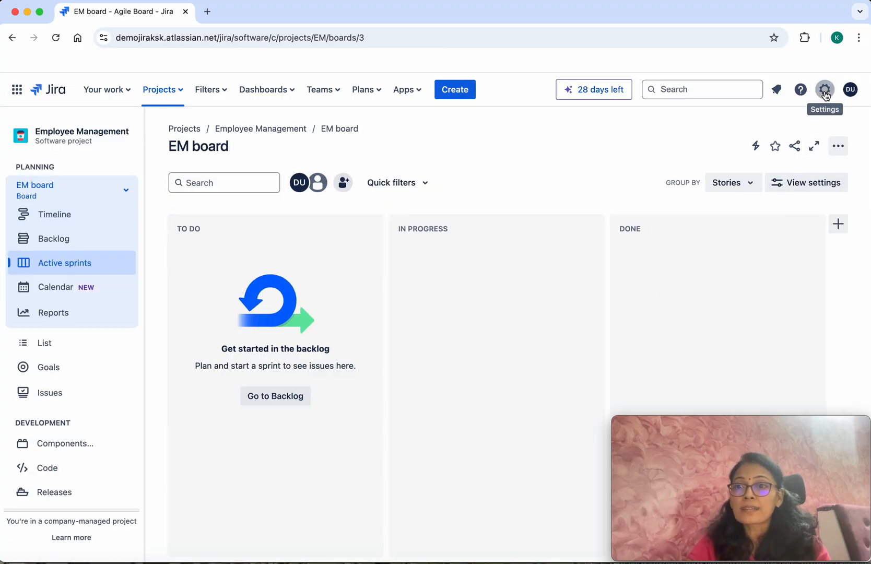
left_click(825, 90)
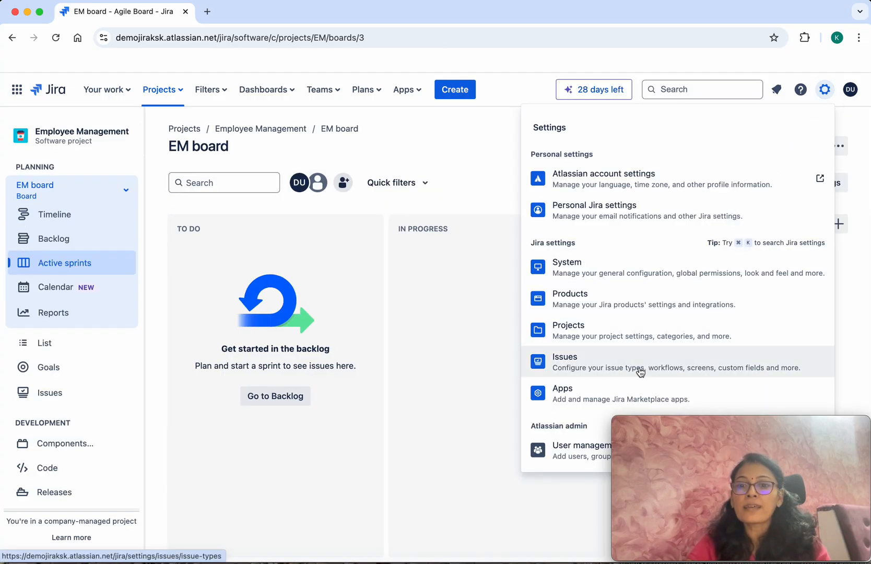
left_click(581, 450)
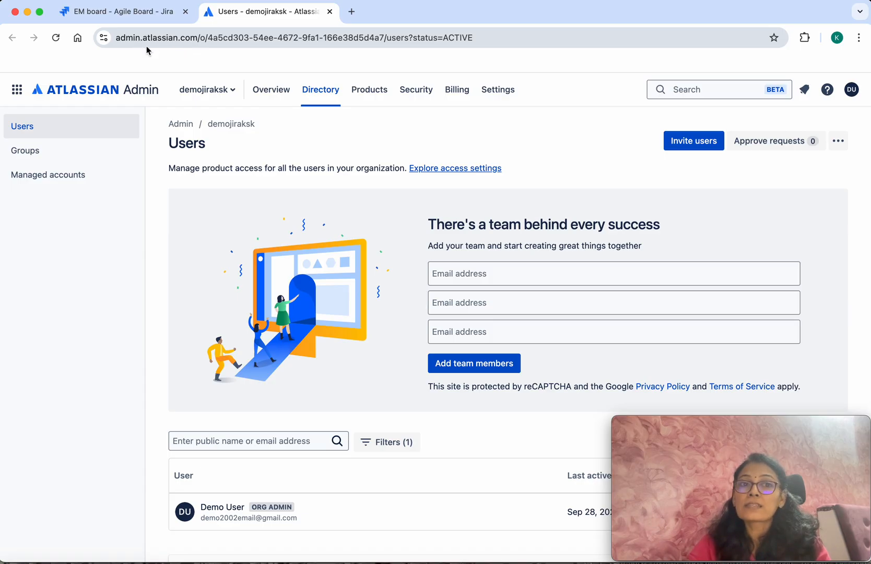
mouse_move(402, 261)
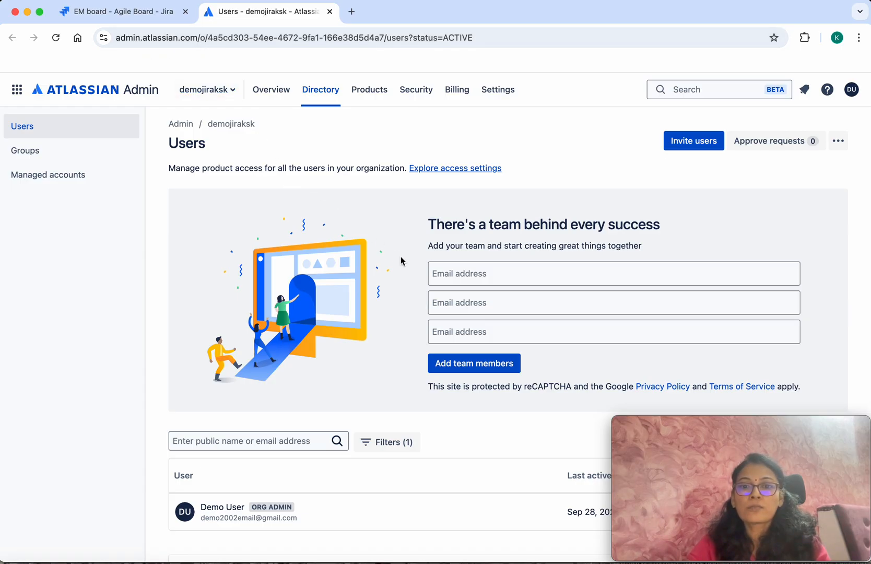
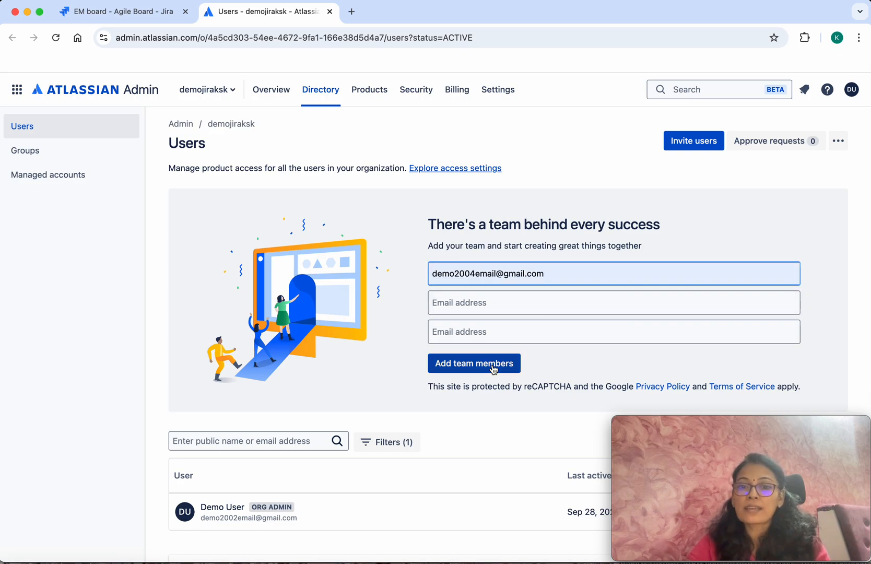
left_click(475, 363)
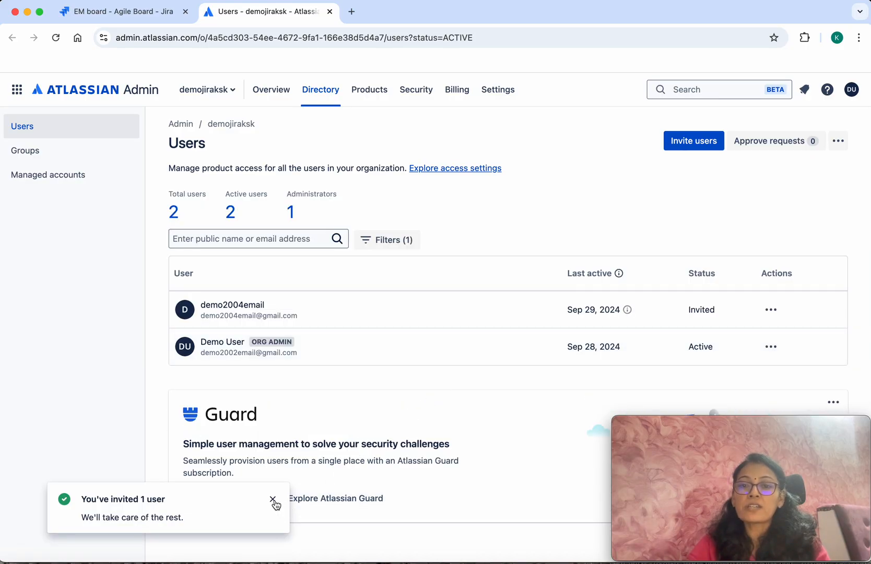
left_click(274, 501)
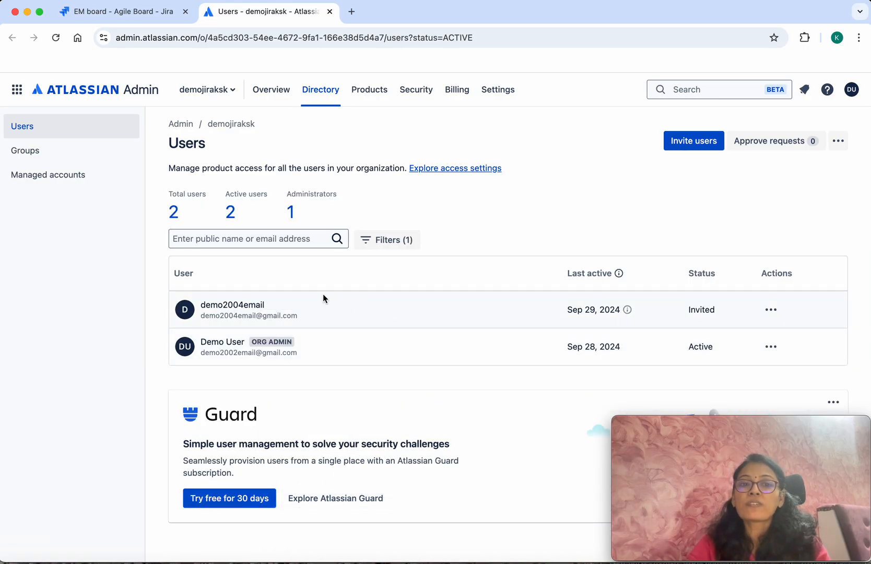
mouse_move(345, 397)
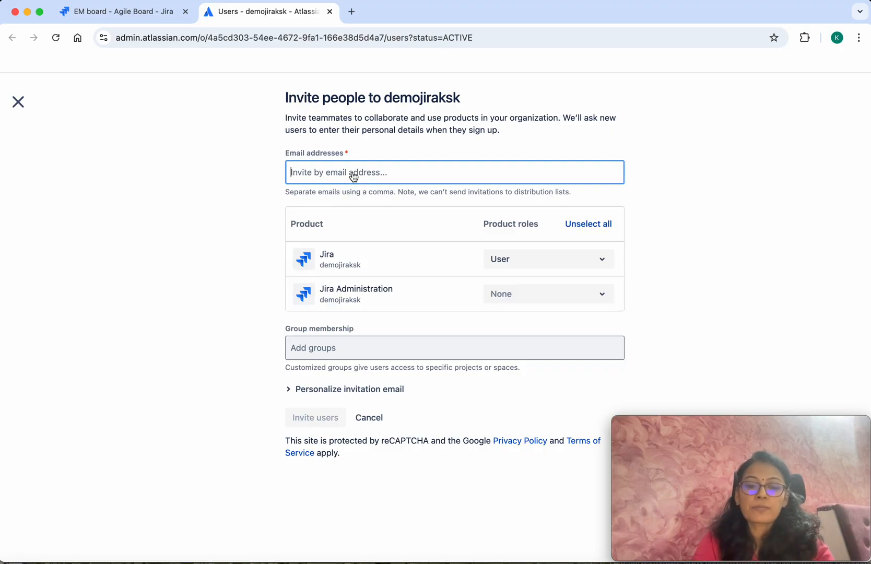
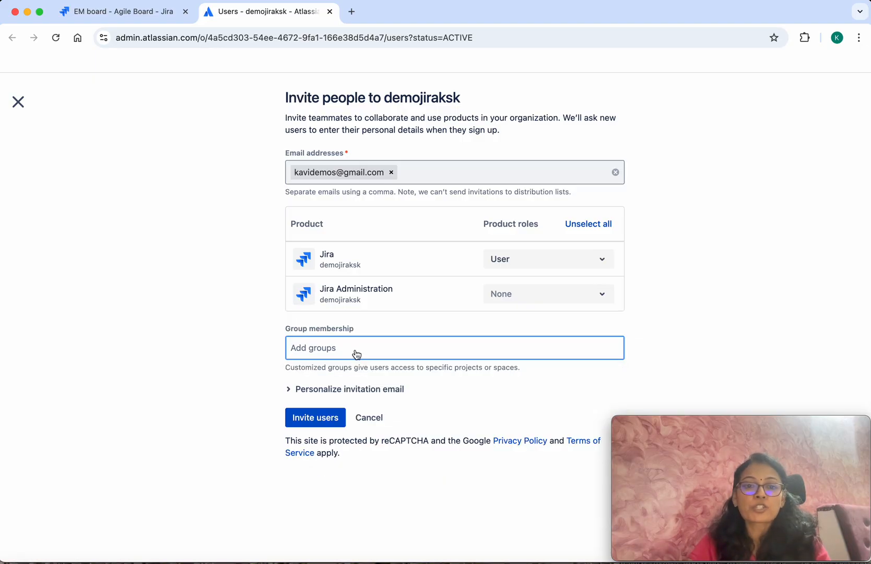
left_click(349, 389)
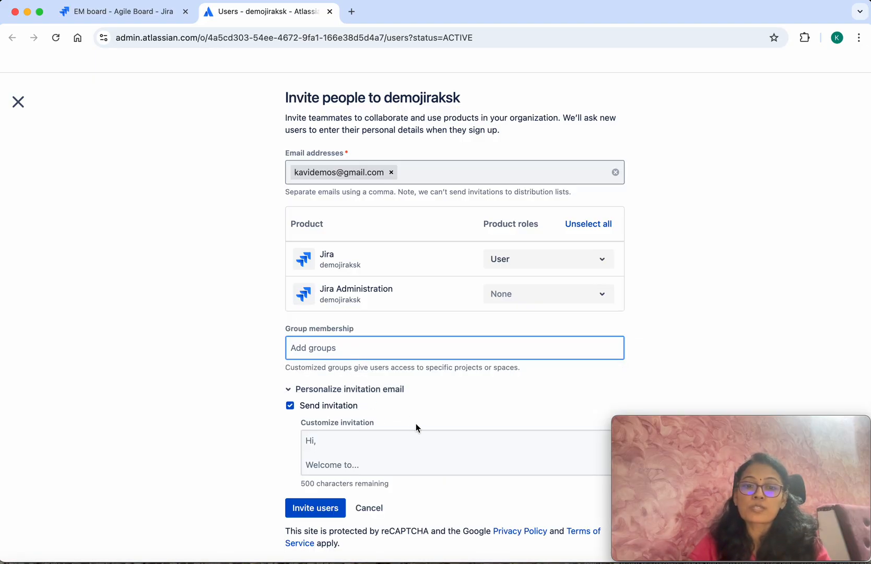
scroll("down", 3)
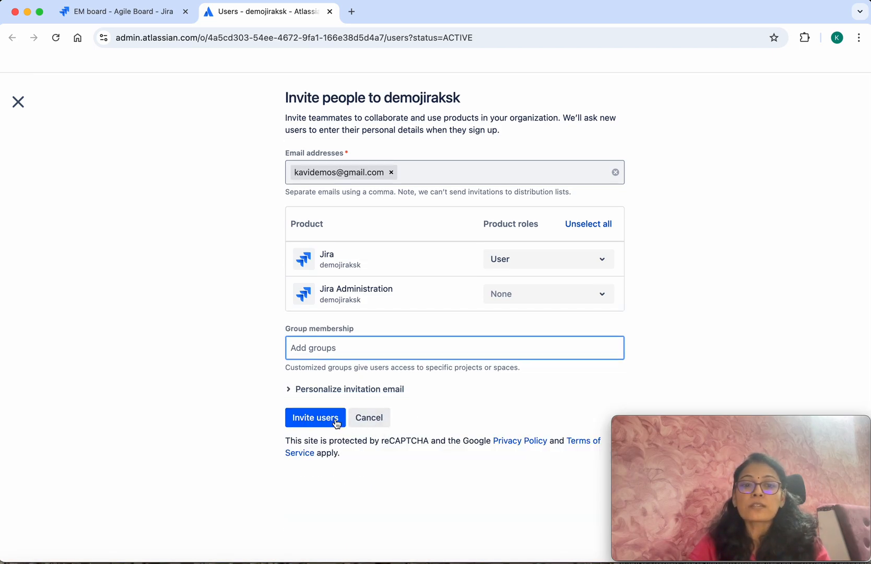
left_click(315, 418)
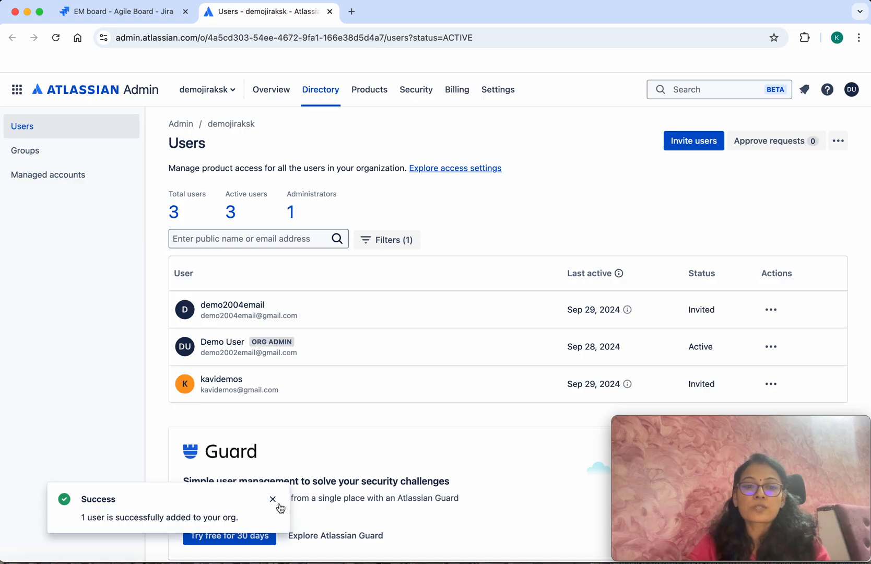
left_click(273, 499)
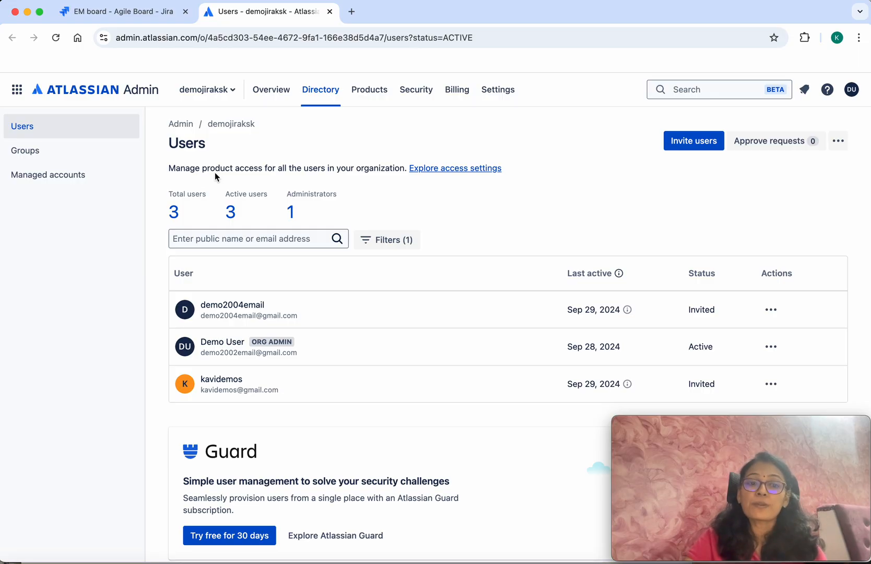
Step: Return to the Jira Employee Management project
left_click(118, 11)
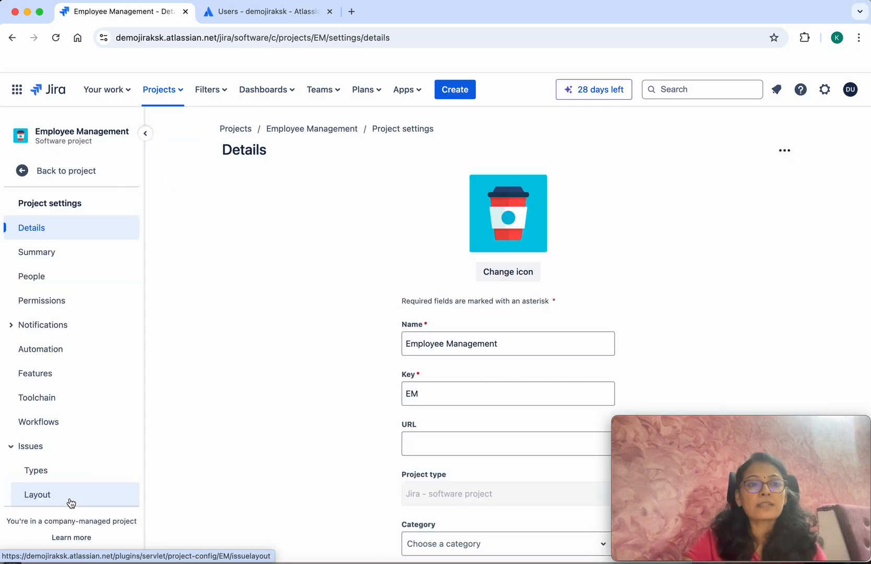
Step: Show the project's People settings page
left_click(31, 276)
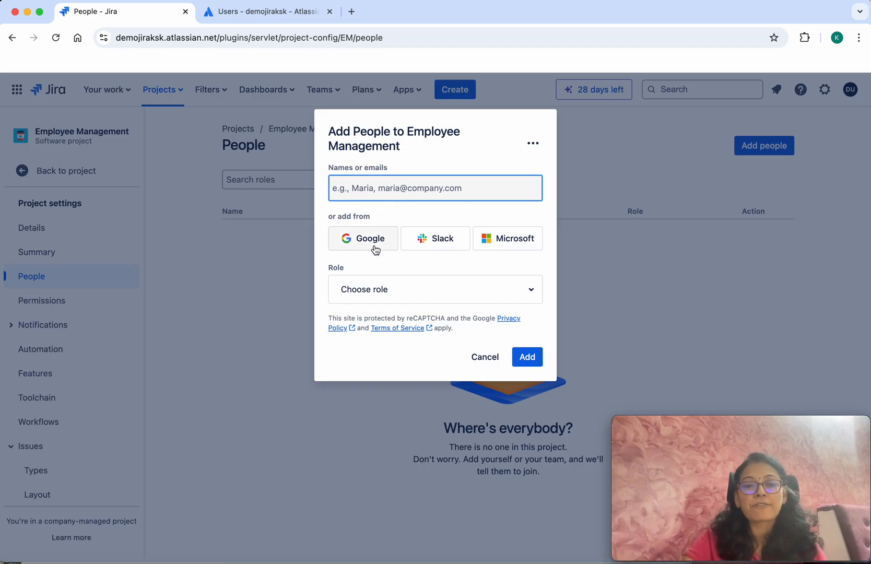
mouse_move(450, 199)
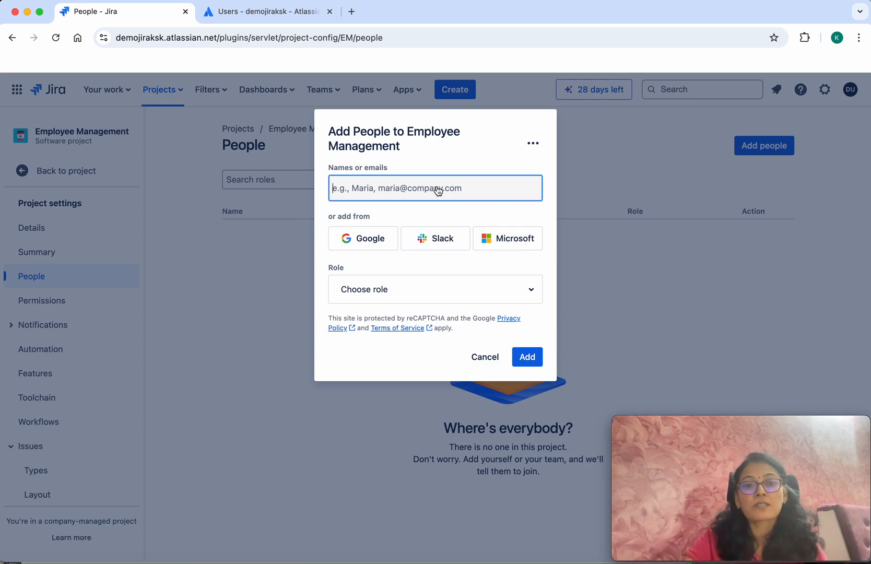
Step: Add kavidemos to the project with the Administrators role
type("kav")
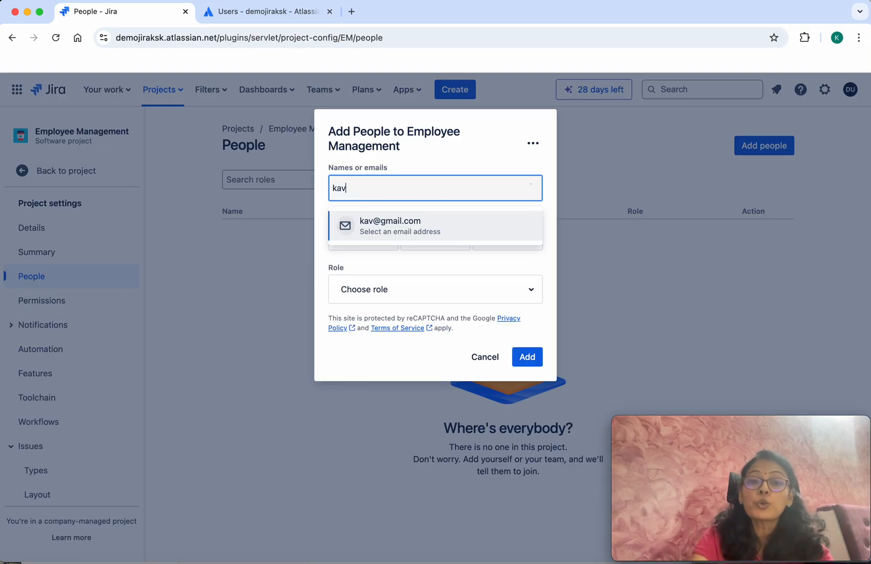
type("i")
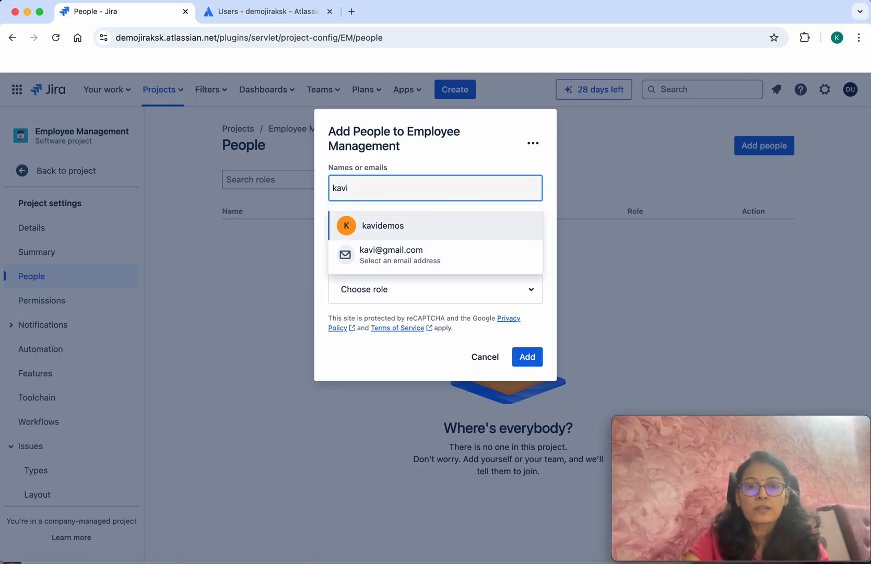
left_click(382, 224)
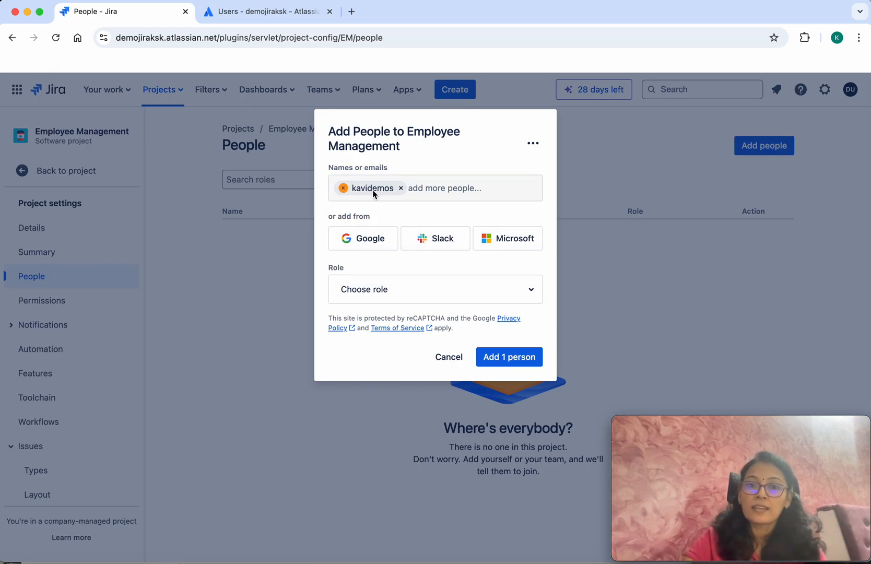
left_click(436, 290)
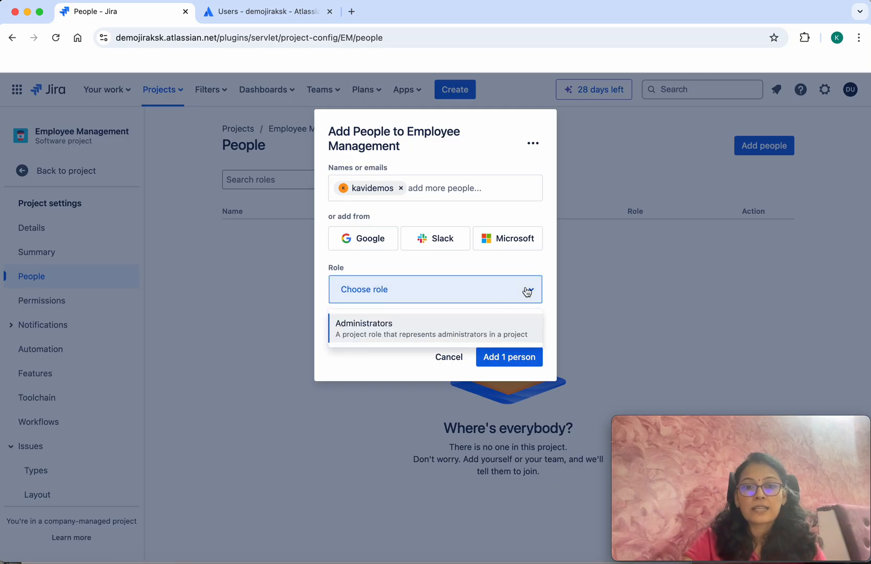
left_click(364, 327)
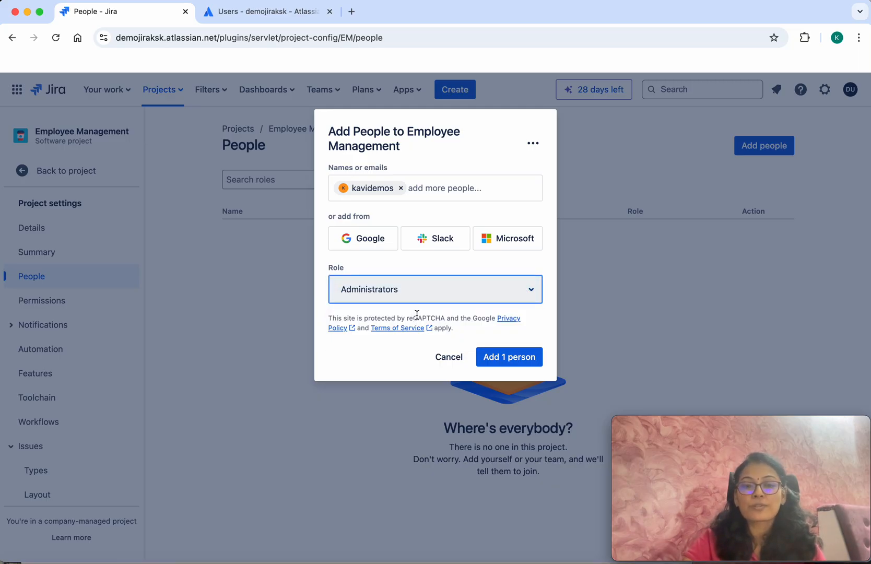
left_click(508, 357)
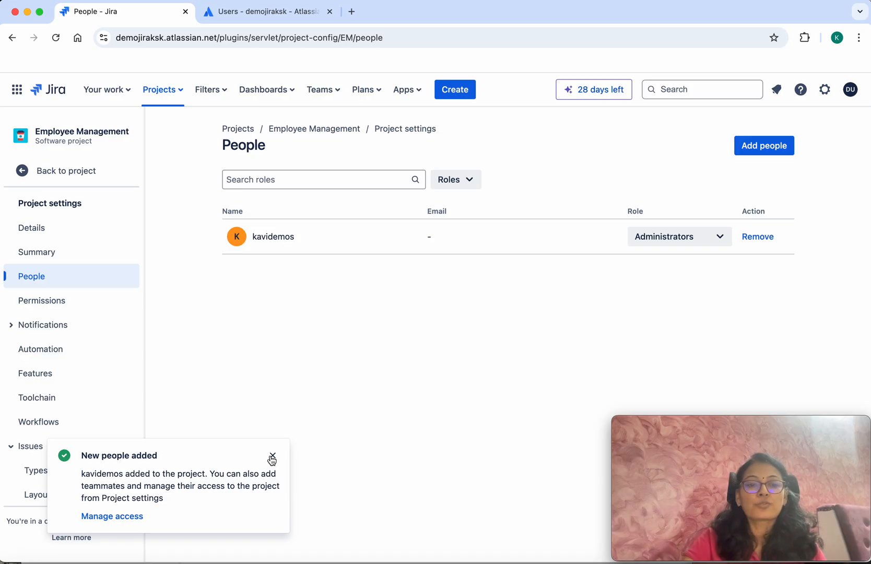
left_click(272, 458)
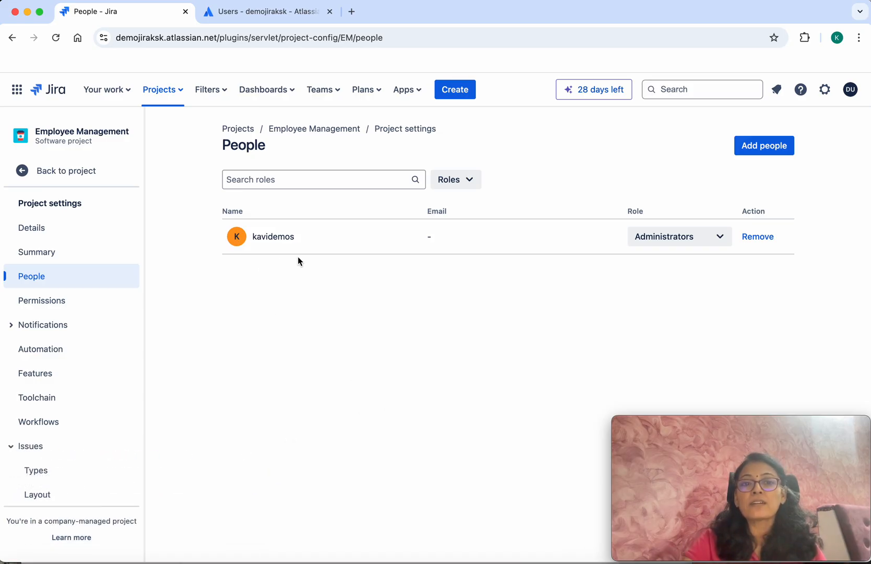
mouse_move(757, 236)
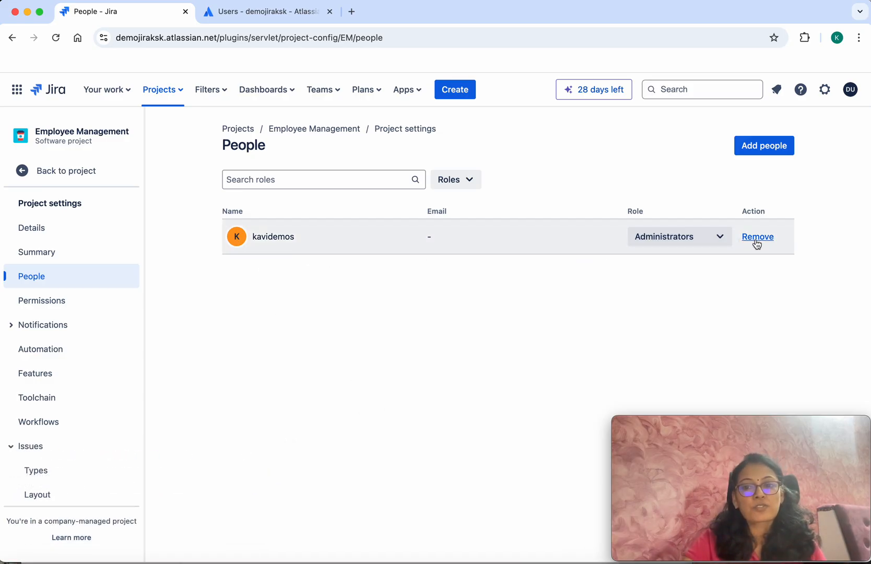
mouse_move(717, 263)
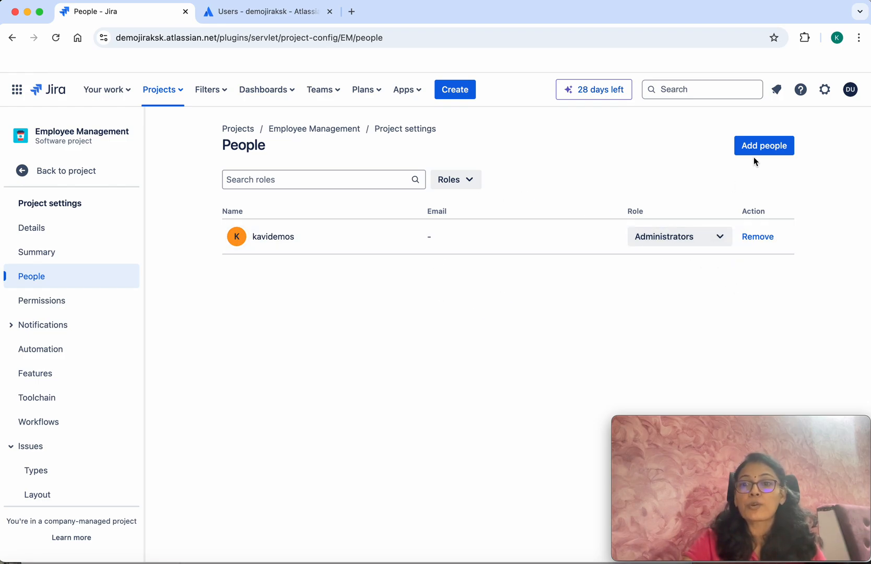
mouse_move(764, 145)
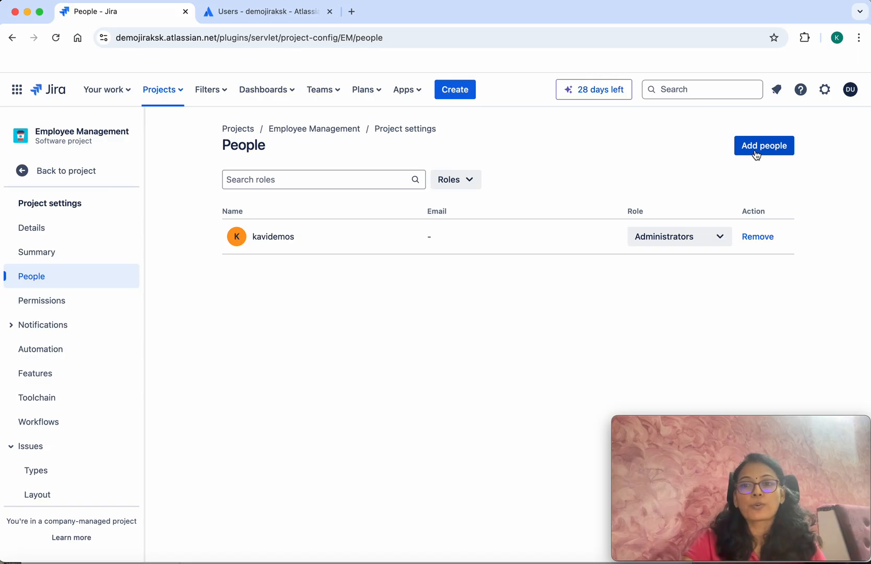
Step: Add demo2004email to the project as an Administrator
left_click(764, 145)
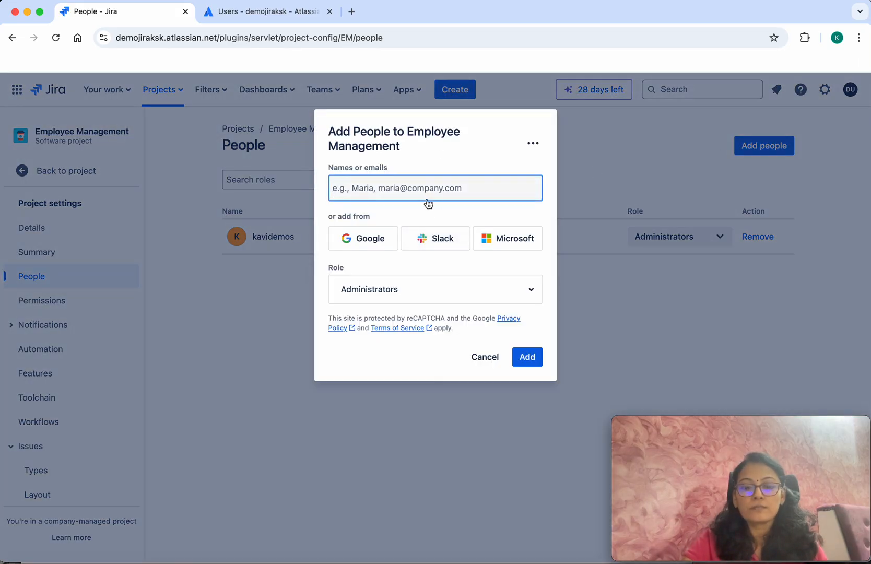
type("demo")
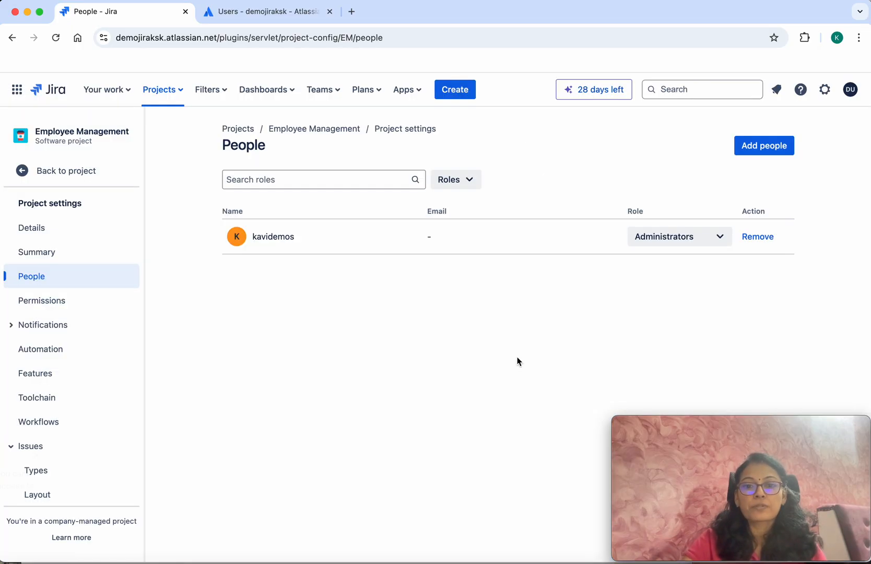
left_click(764, 145)
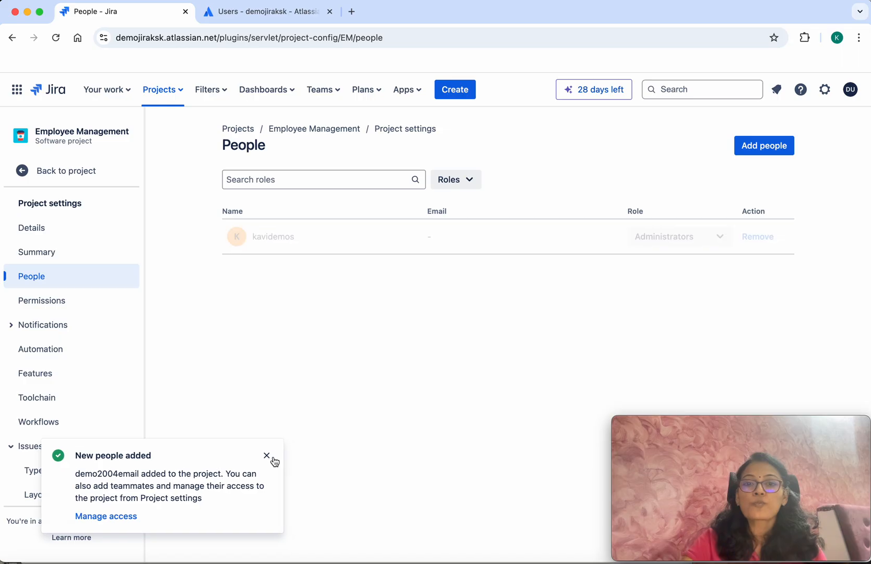
left_click(268, 455)
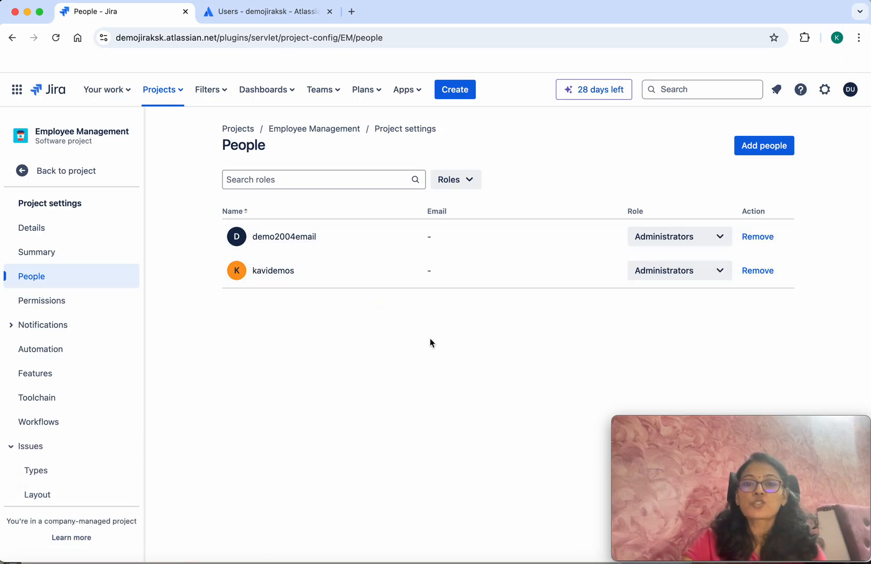
mouse_move(443, 263)
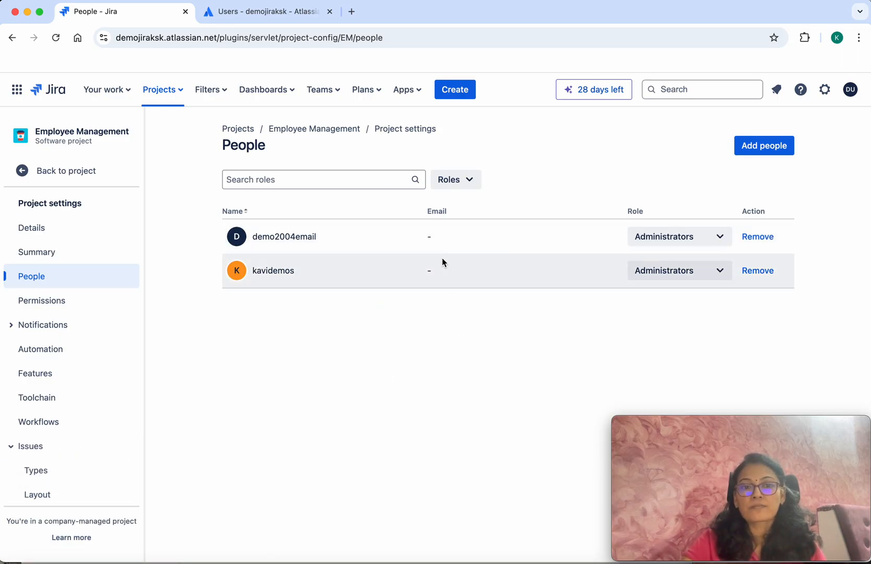
mouse_move(417, 245)
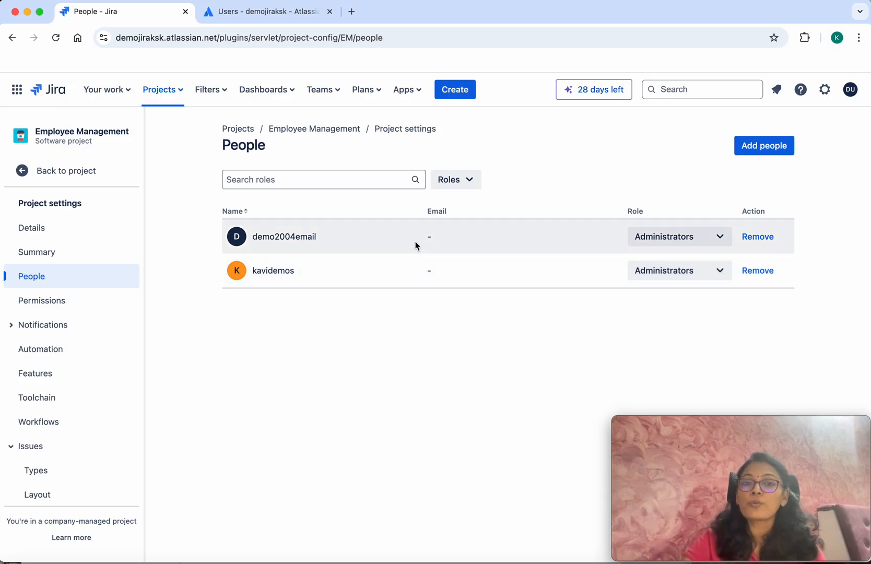
Step: Remove demo2004email from the project, confirming the removal
left_click(758, 237)
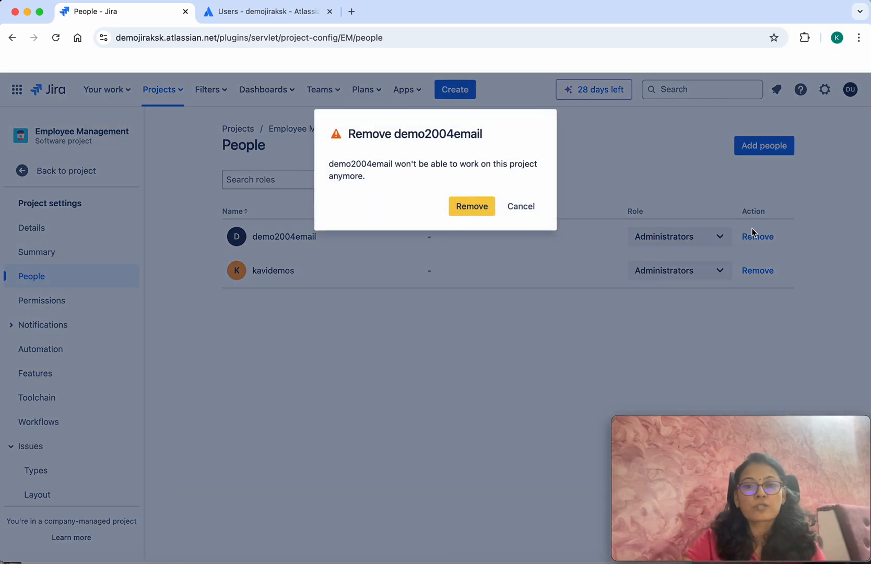
left_click(471, 206)
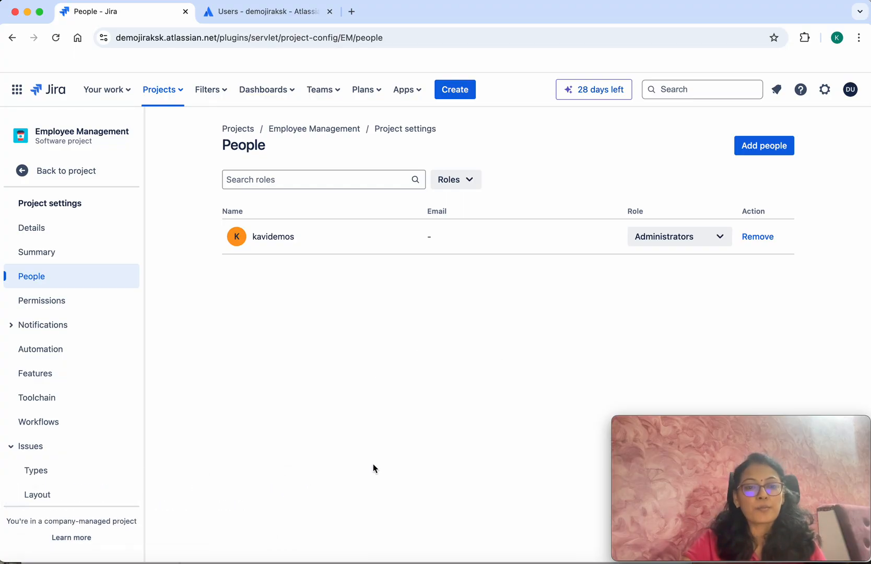
mouse_move(388, 470)
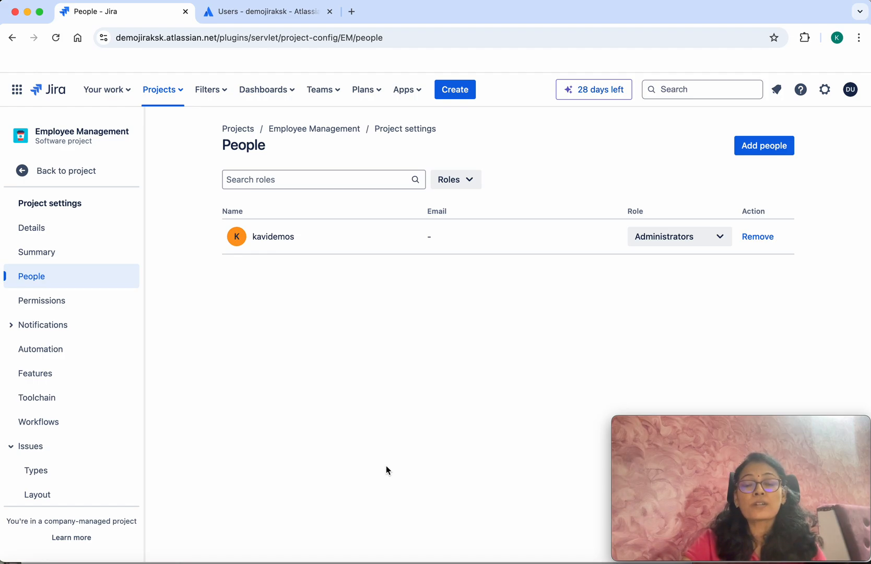
mouse_move(517, 351)
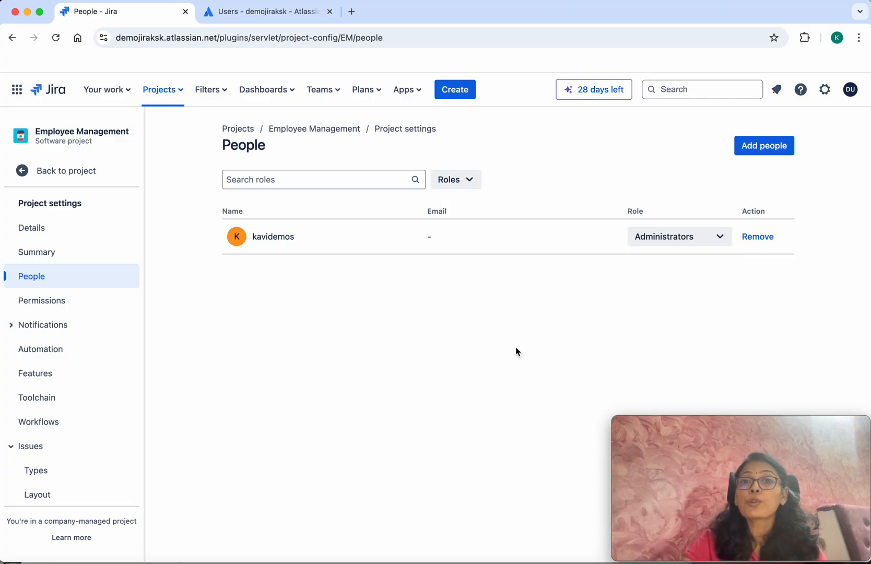